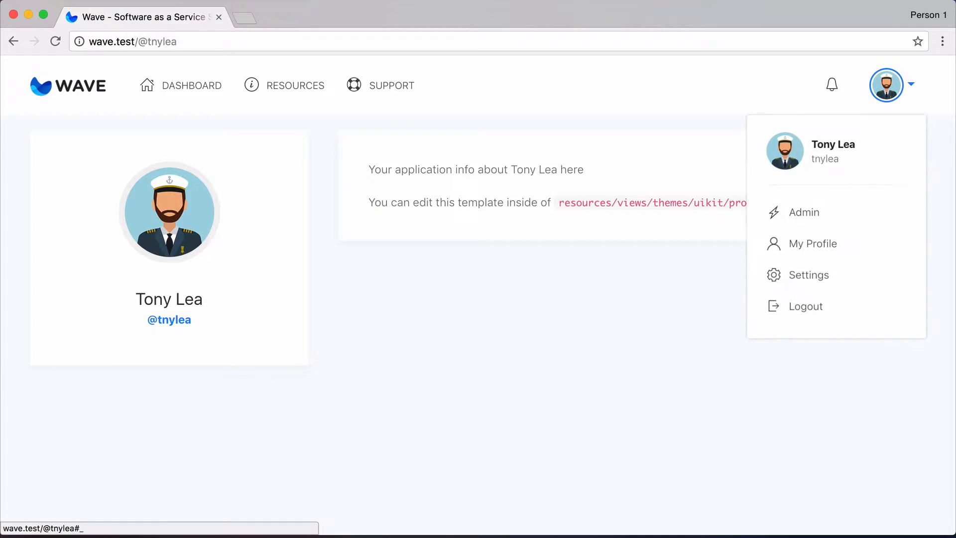
pyautogui.click(812, 243)
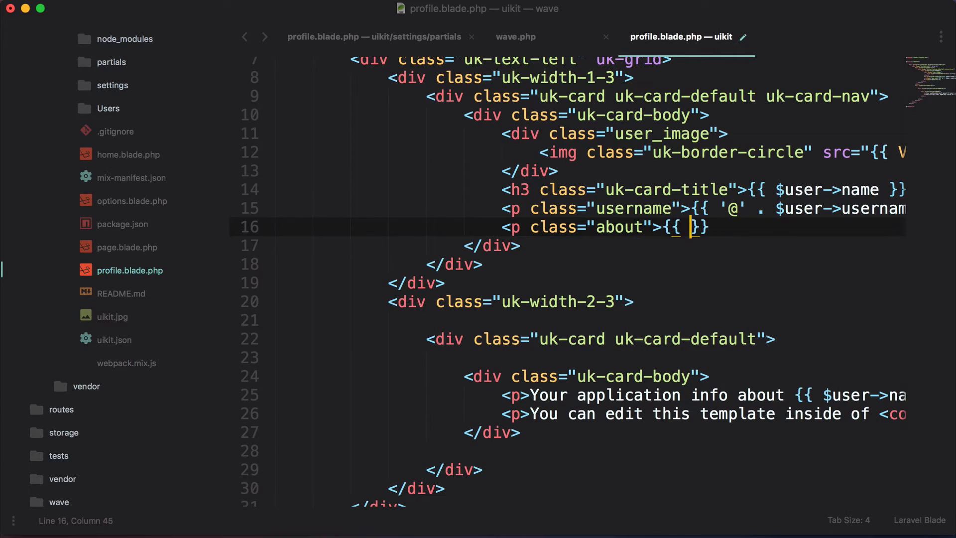
# Step: Output $user->profile('about') in the about paragraph beneath the username
pyautogui.write("$user->profile('about')")
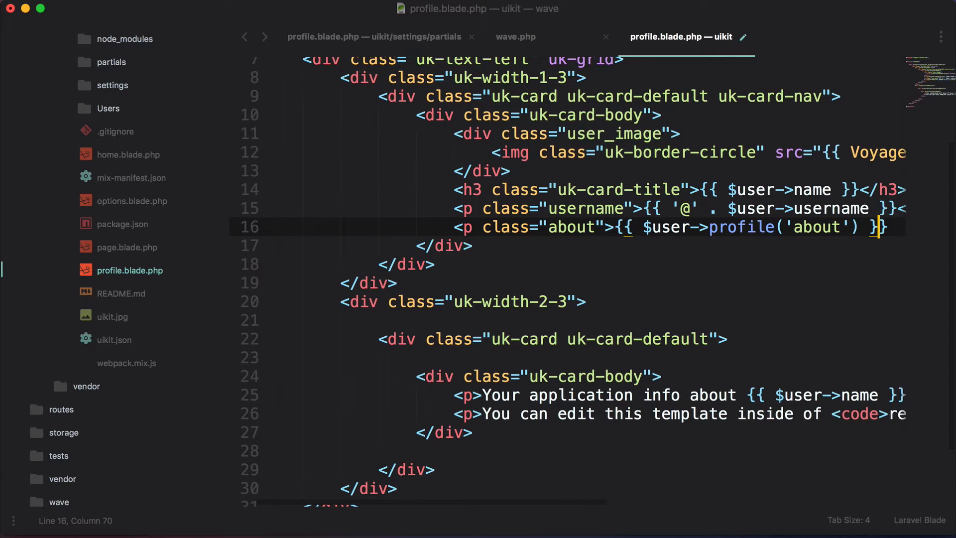